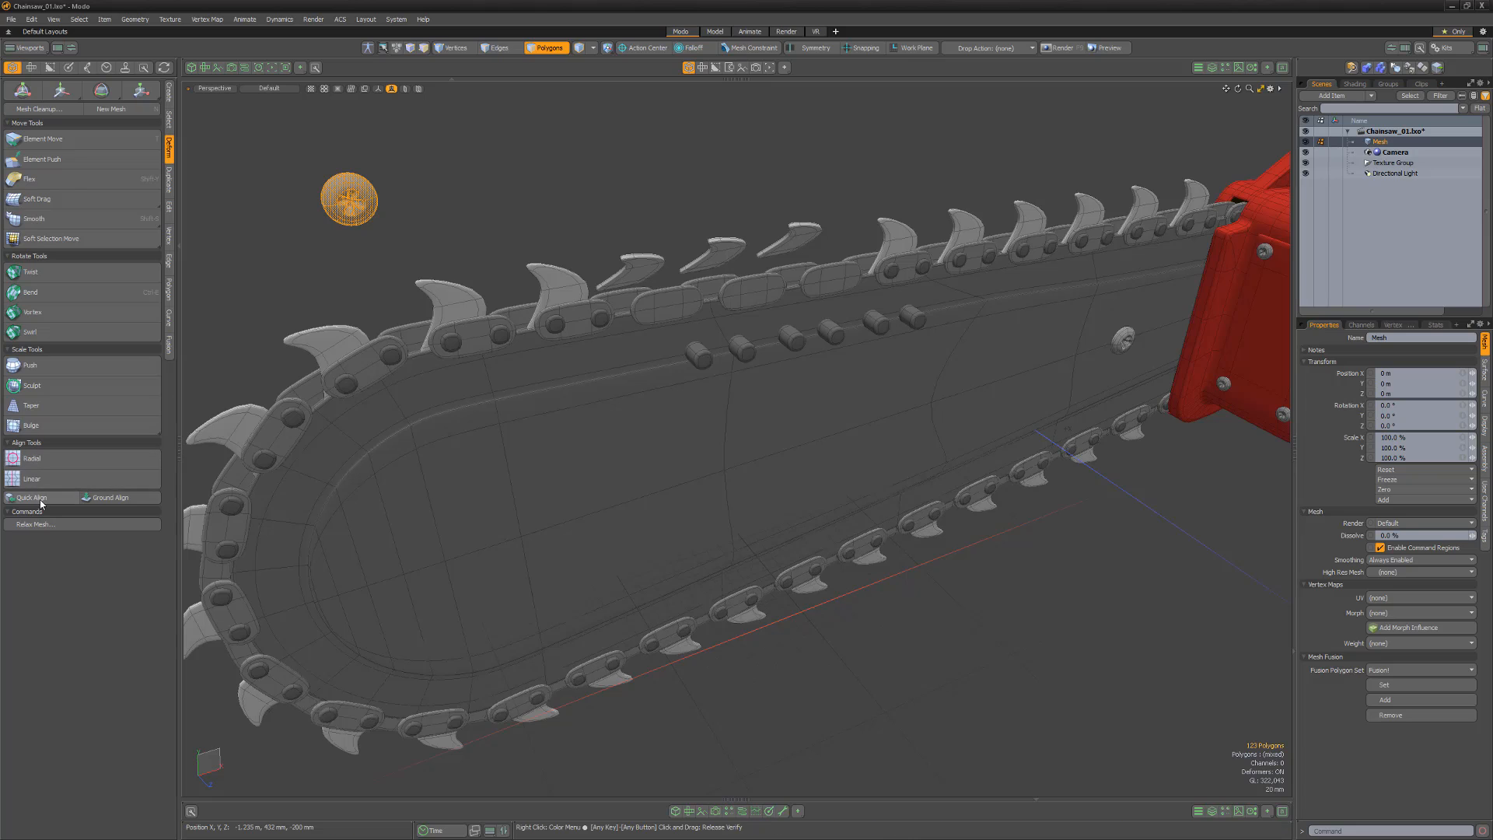
Deselect all polygons on the chainsaw by clicking empty viewport space.
{"action": "left_click", "coordinate": [32, 497]}
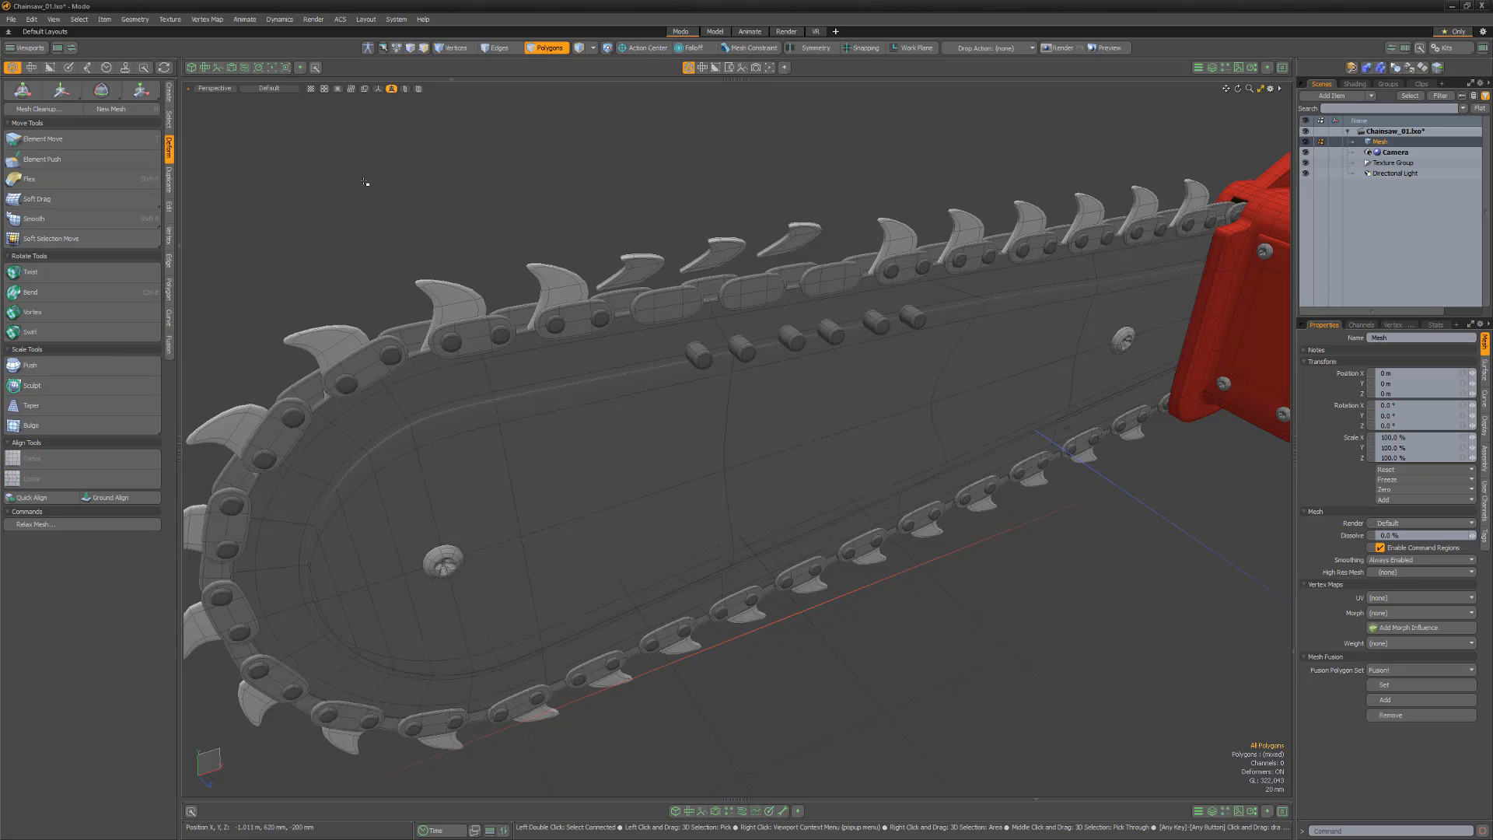
Select the tilted chain teeth and activate Quick Align from Align Tools.
{"action": "left_click", "coordinate": [638, 270]}
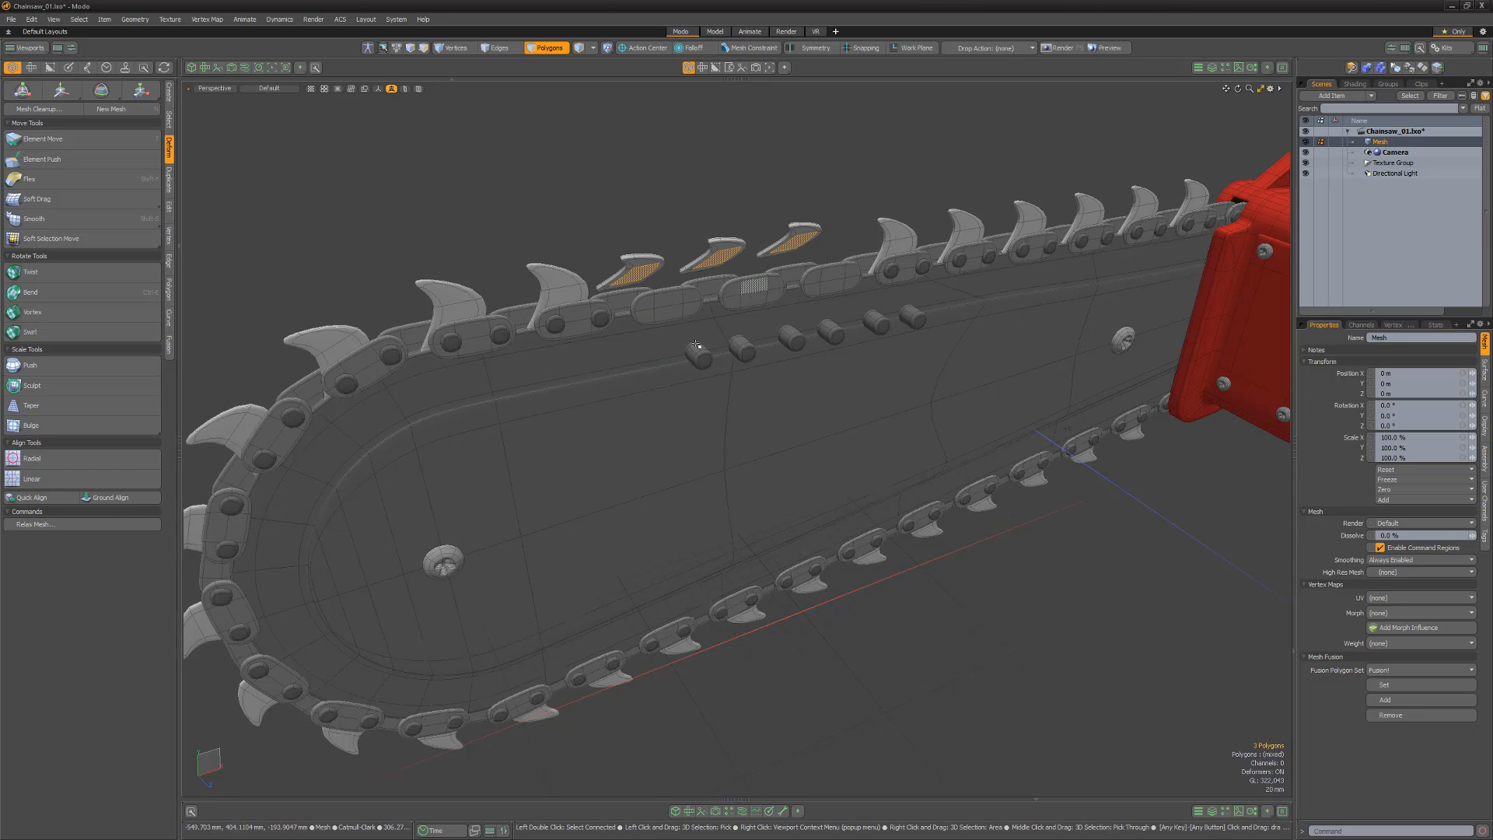
{"action": "left_click", "coordinate": [31, 497]}
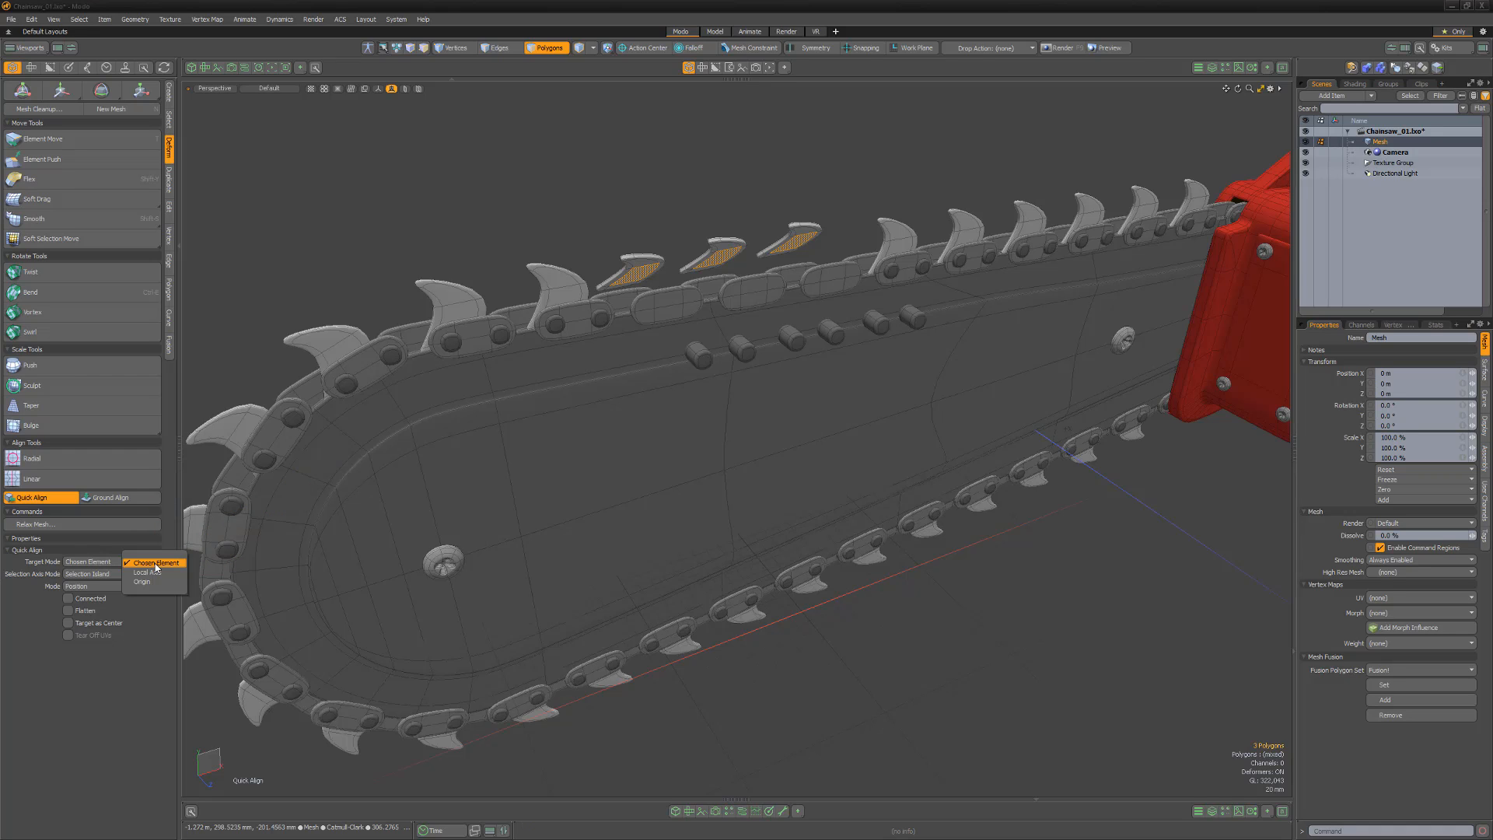
{"action": "mouse_move", "coordinate": [141, 581]}
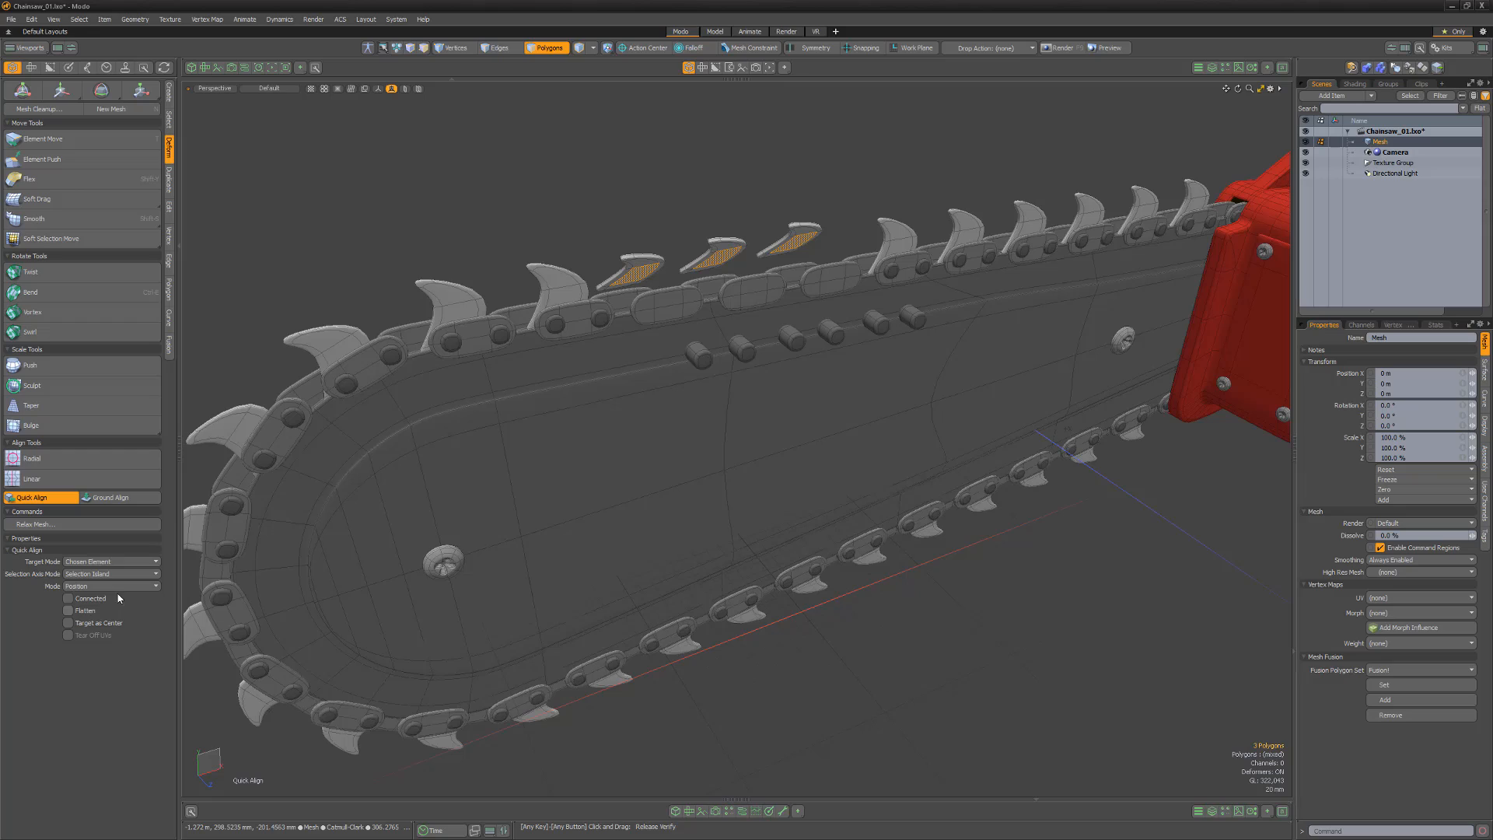
{"action": "left_click", "coordinate": [110, 573]}
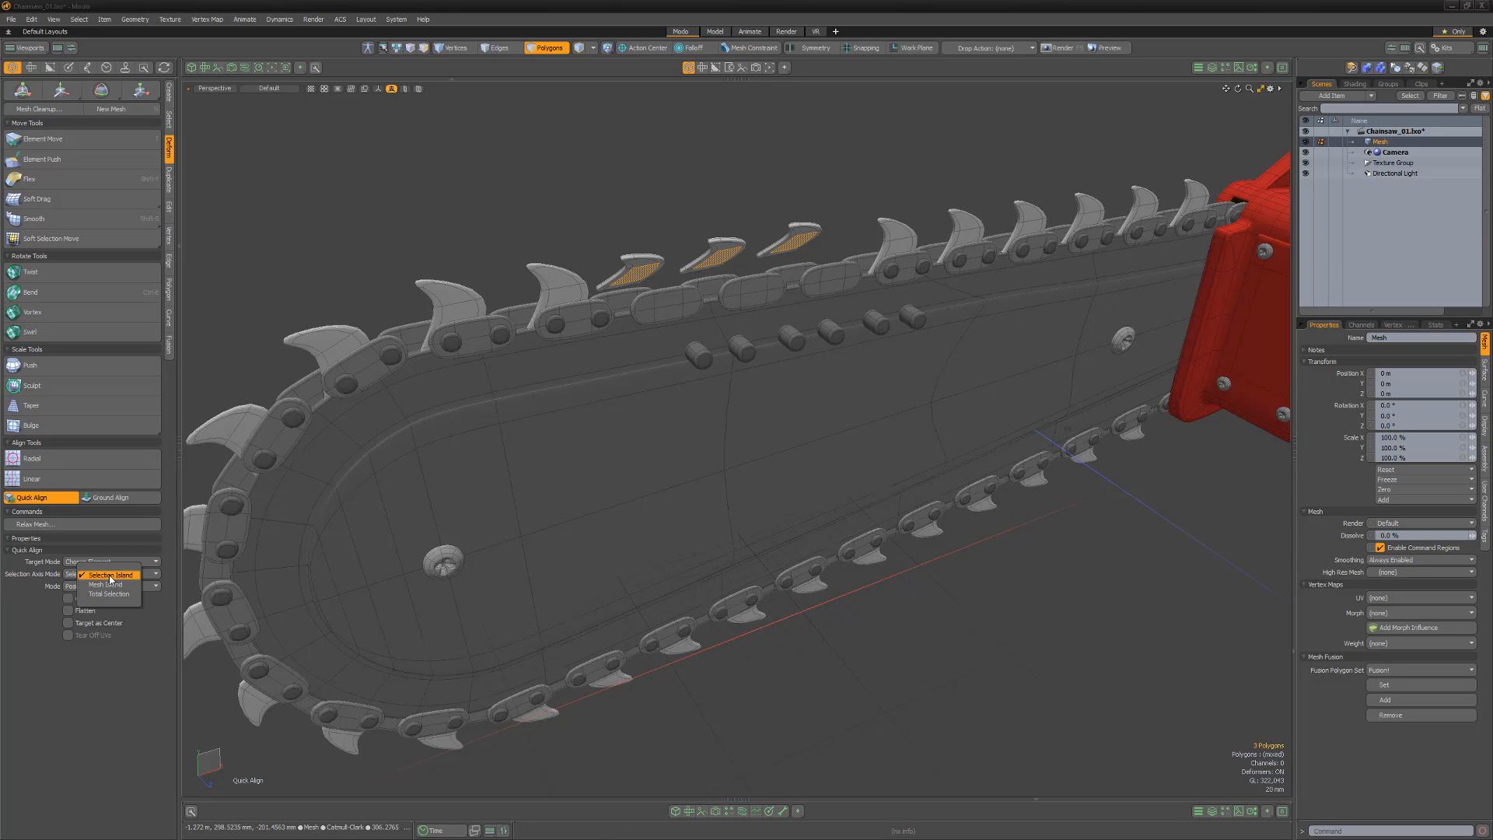
{"action": "mouse_move", "coordinate": [107, 594]}
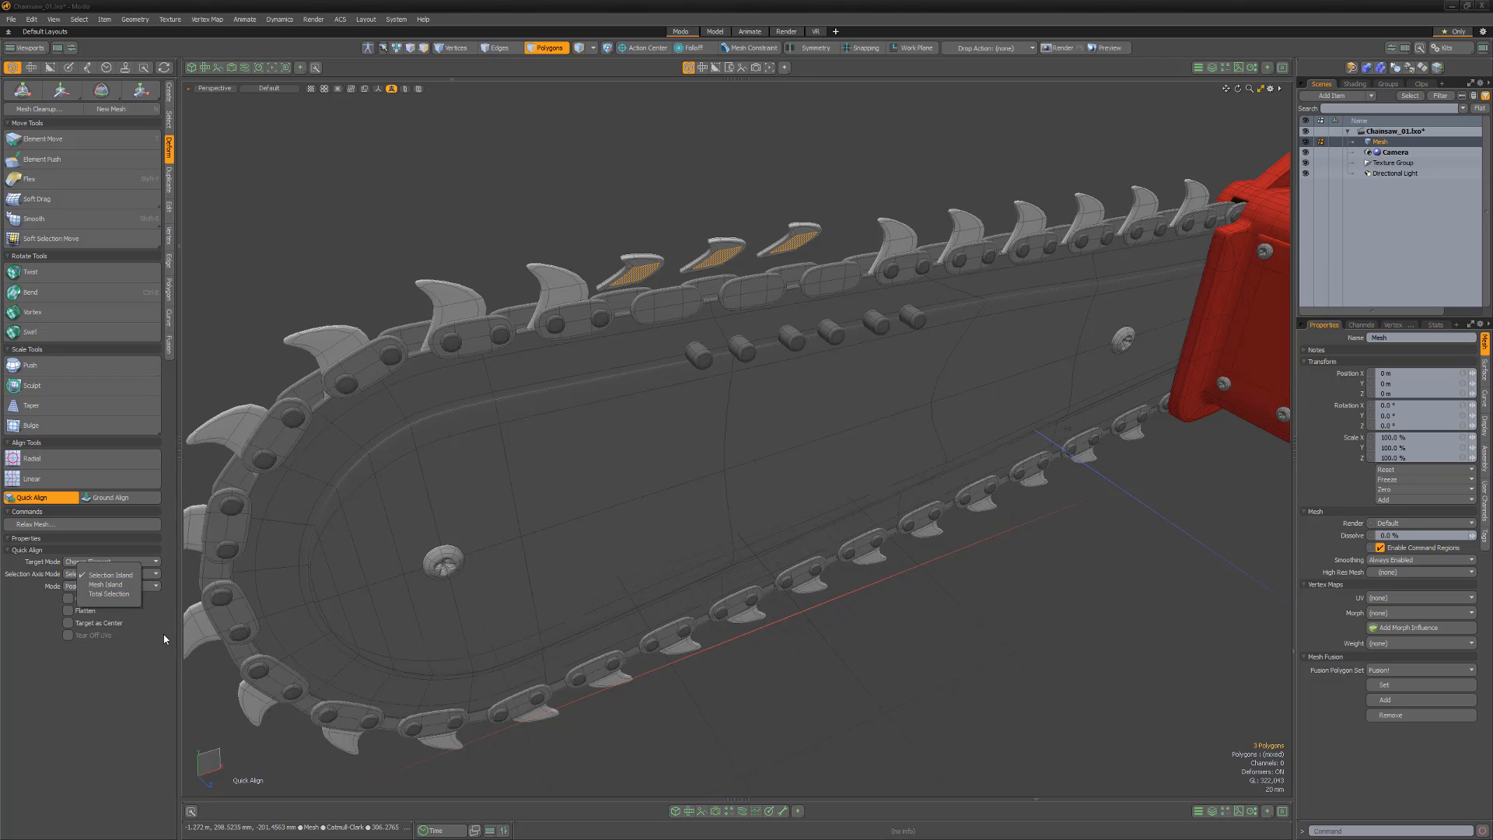
{"action": "left_click", "coordinate": [111, 573]}
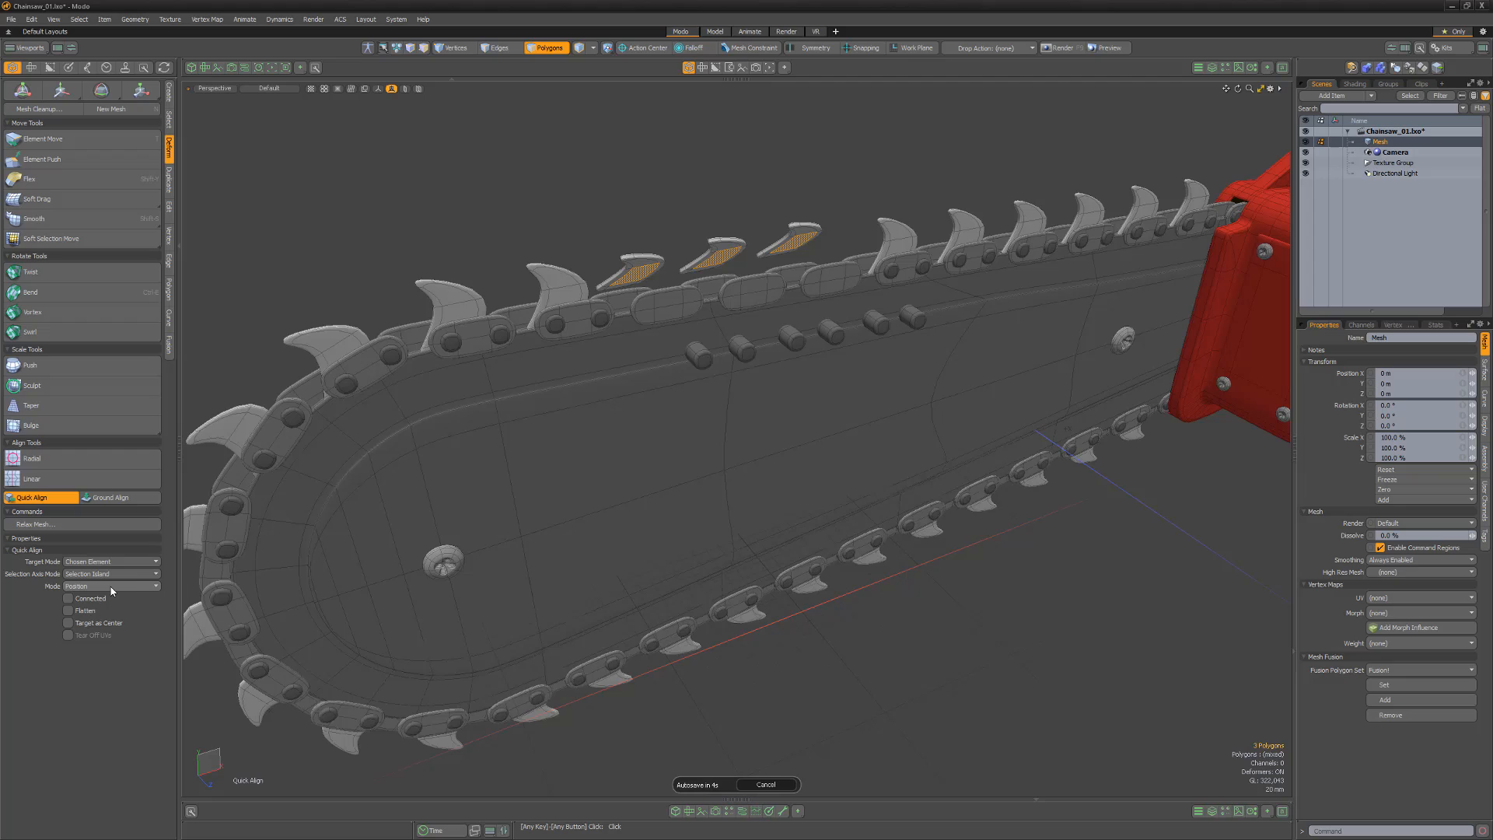
{"action": "mouse_move", "coordinate": [354, 470]}
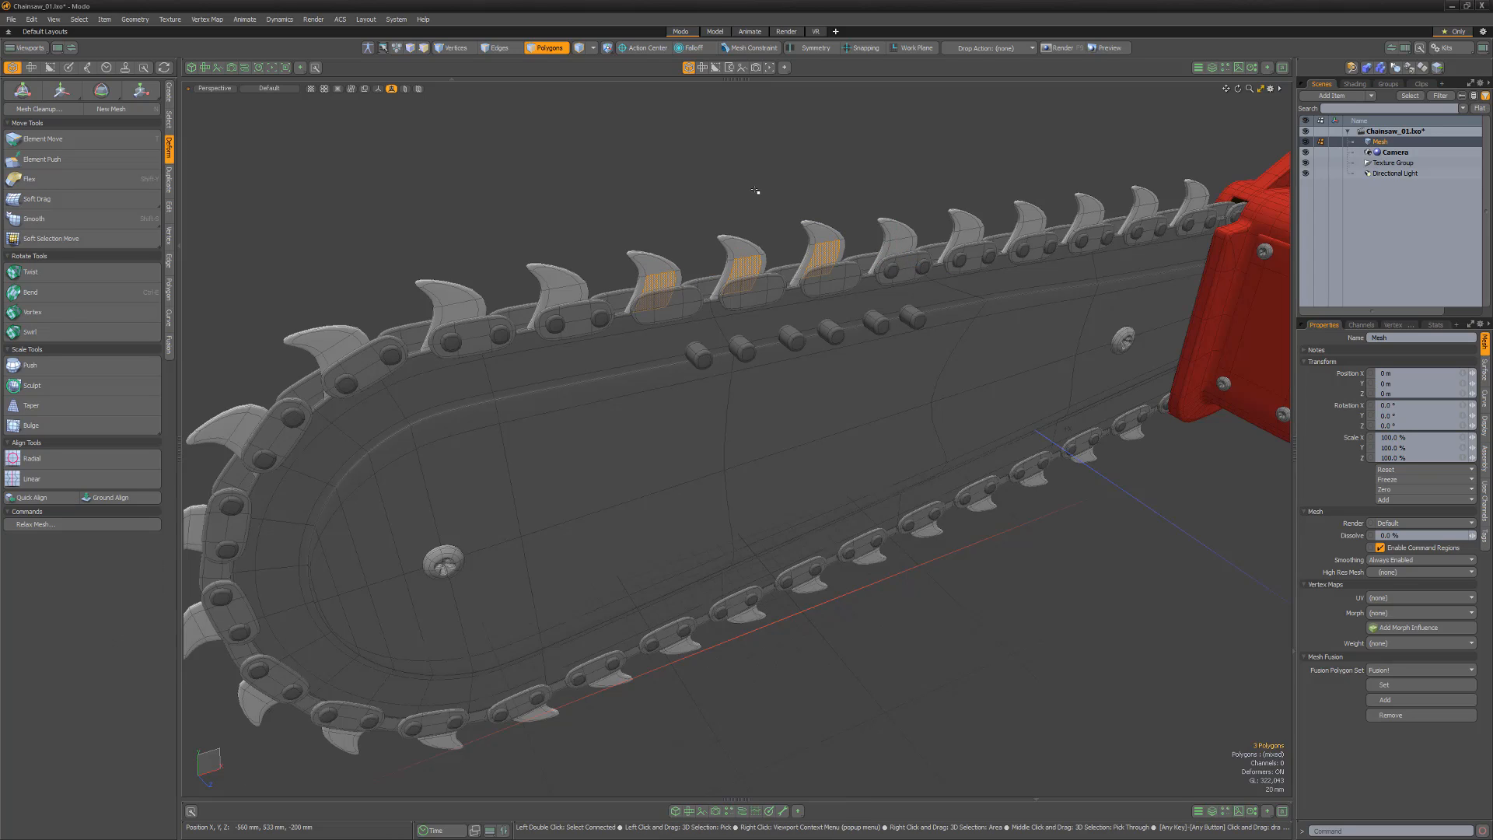
Select the end face of the first bolt on the guide bar.
{"action": "left_click", "coordinate": [455, 47]}
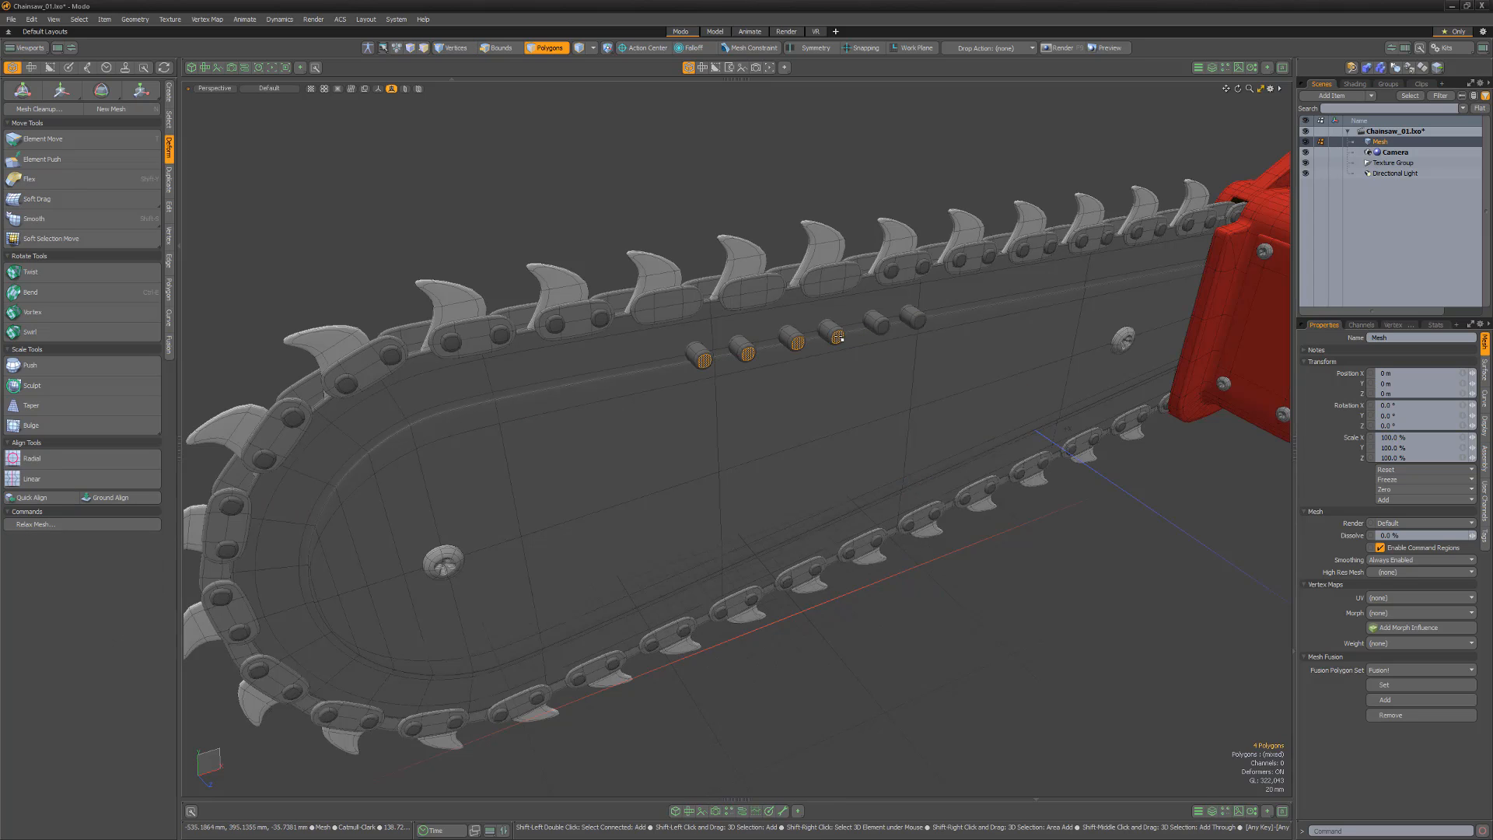
Activate Quick Align on the selected bolt end faces.
{"action": "left_click", "coordinate": [31, 497]}
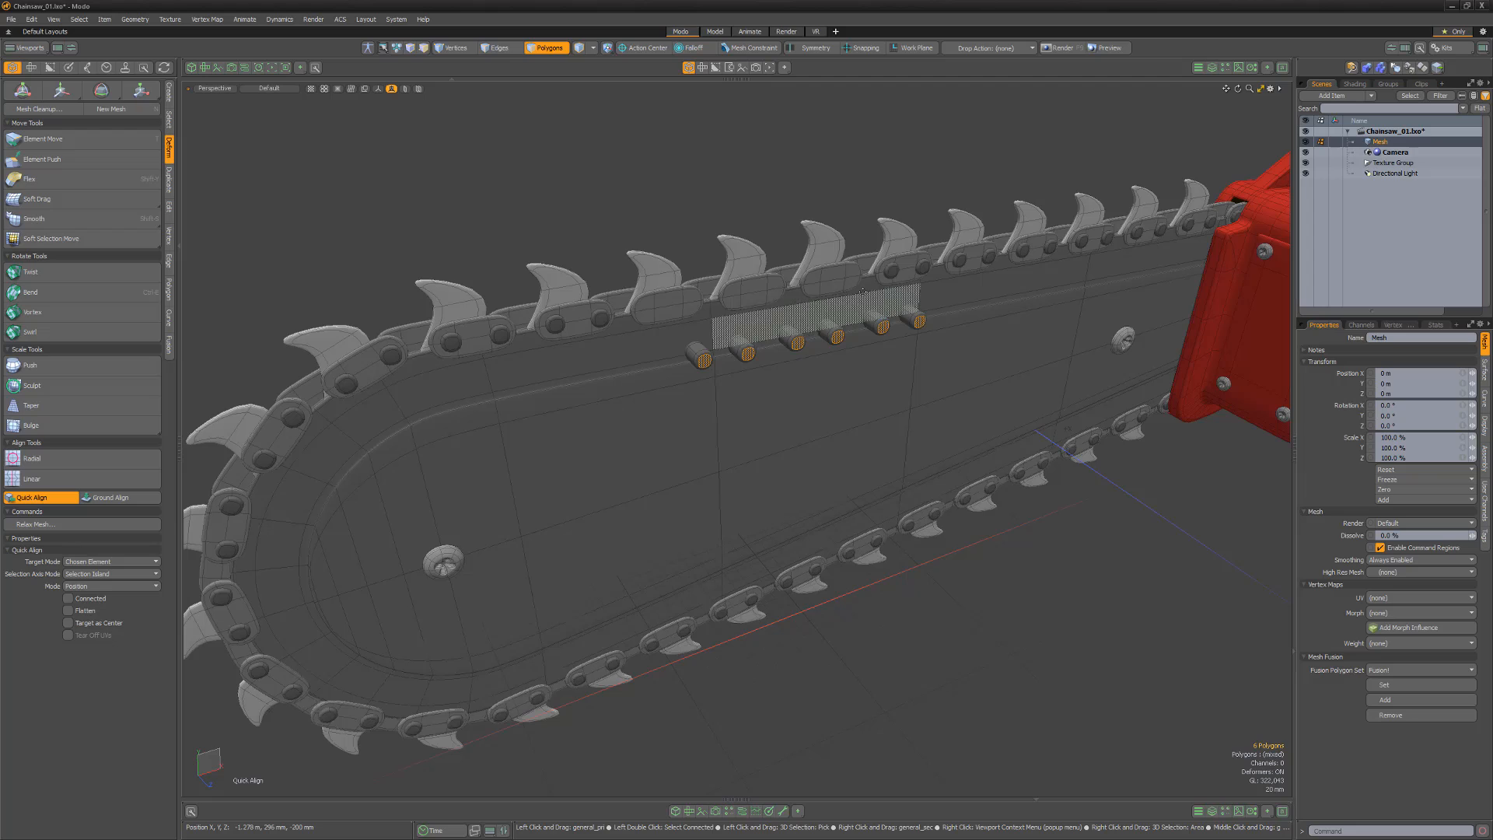